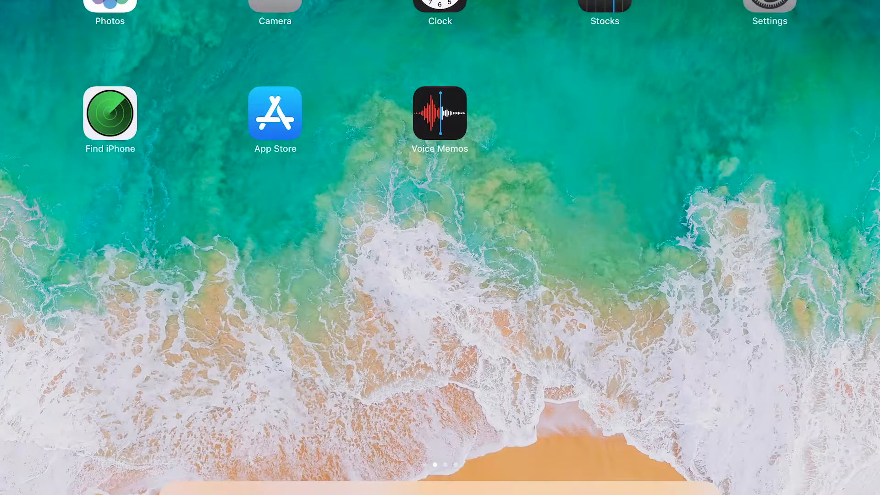
# Turn Bluetooth on and pair the BLUE 2 switch so it shows as connected under My Devices.
pyautogui.click(769, 6)
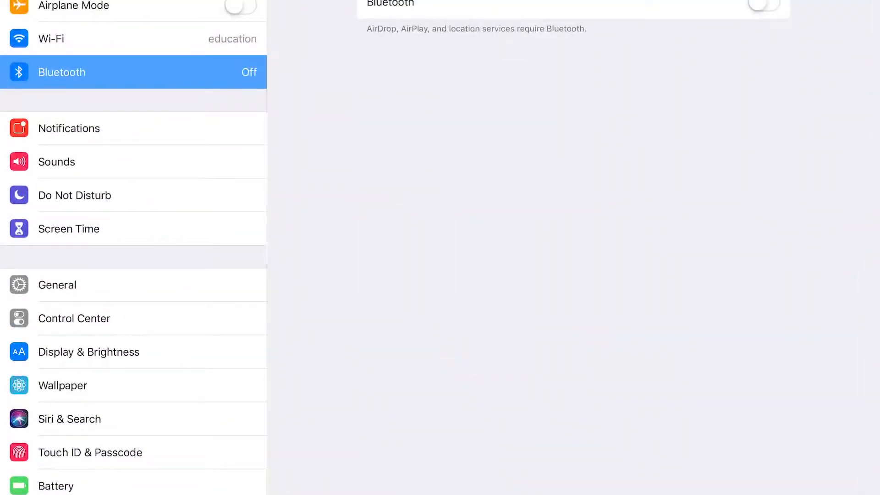
pyautogui.click(764, 4)
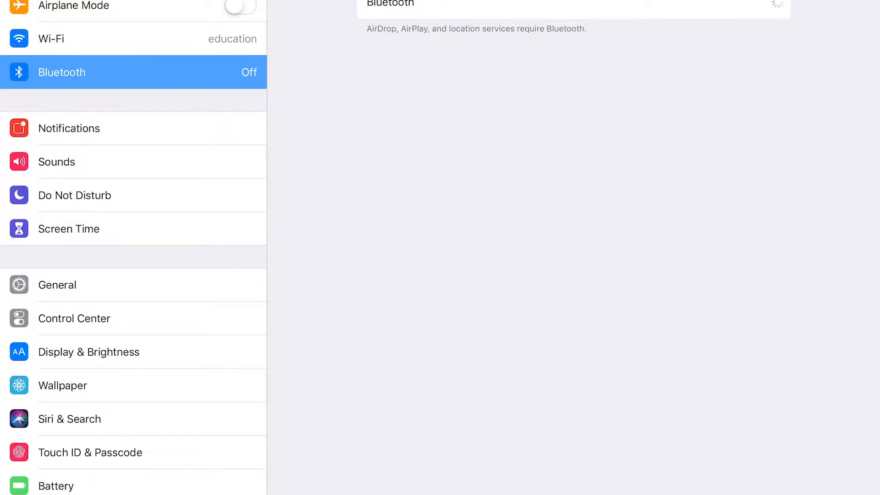
pyautogui.click(764, 5)
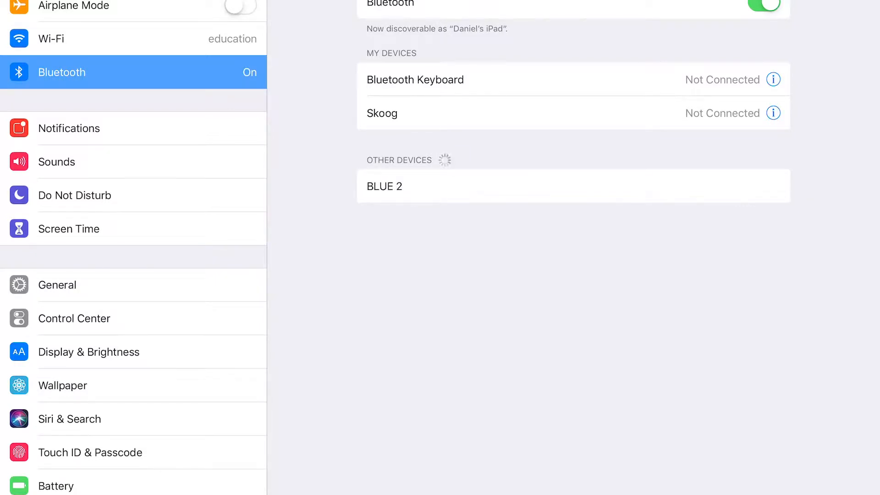
pyautogui.click(384, 186)
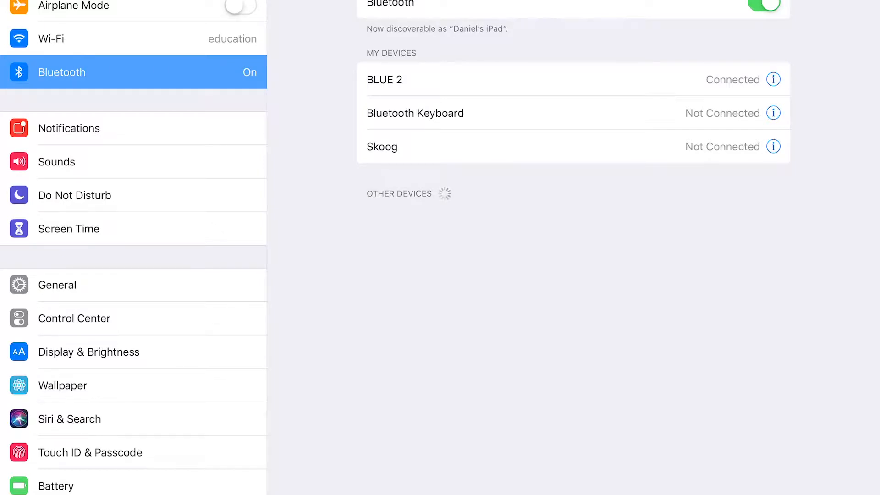
# Go to General > Accessibility and enter the Switch Control settings under Interaction.
pyautogui.click(56, 285)
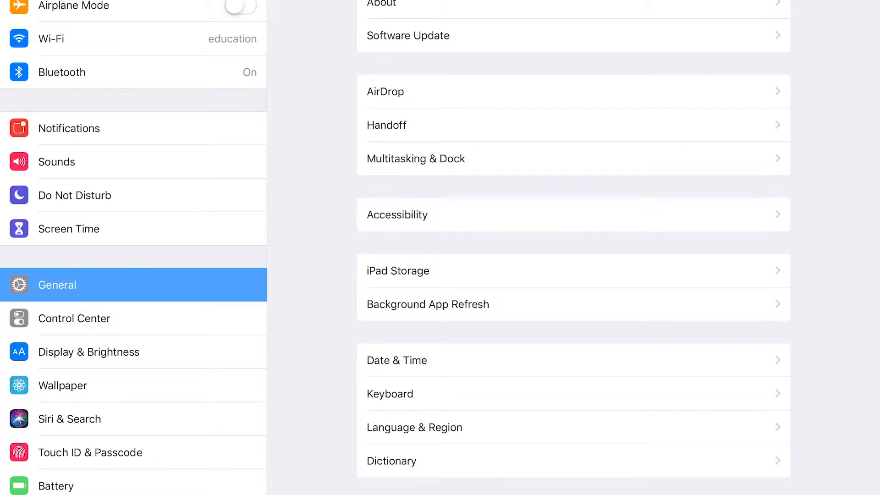
pyautogui.click(573, 214)
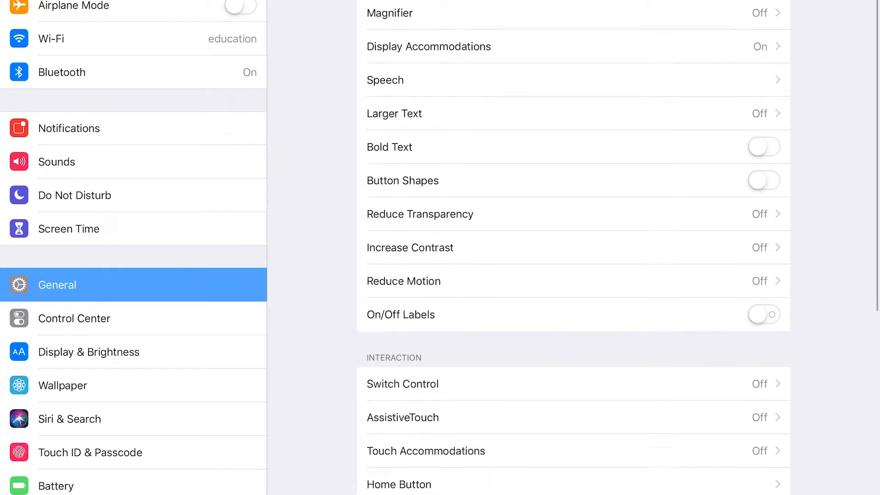
pyautogui.scroll(-3)
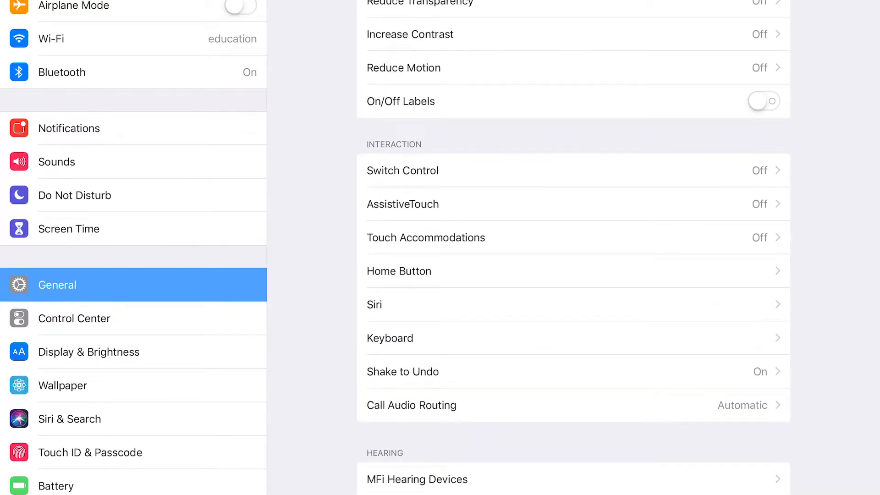
pyautogui.click(401, 171)
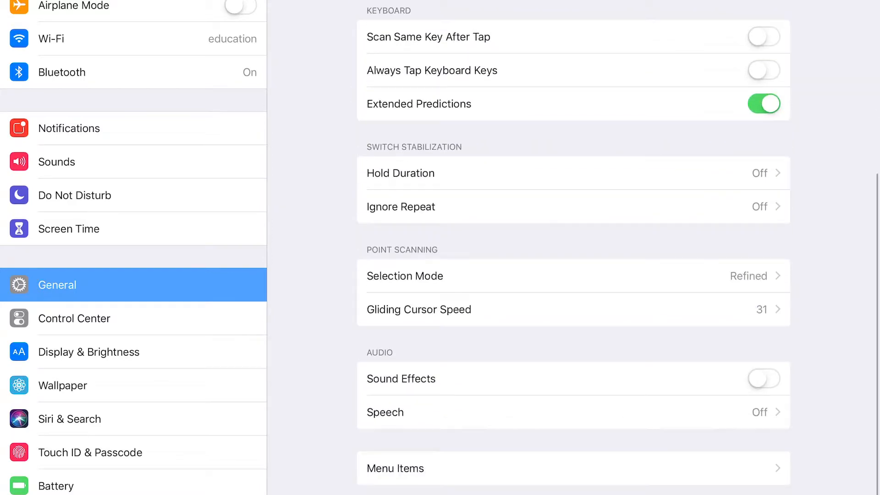
# Bring up the Switches list, which currently has no switches configured.
pyautogui.scroll(-3)
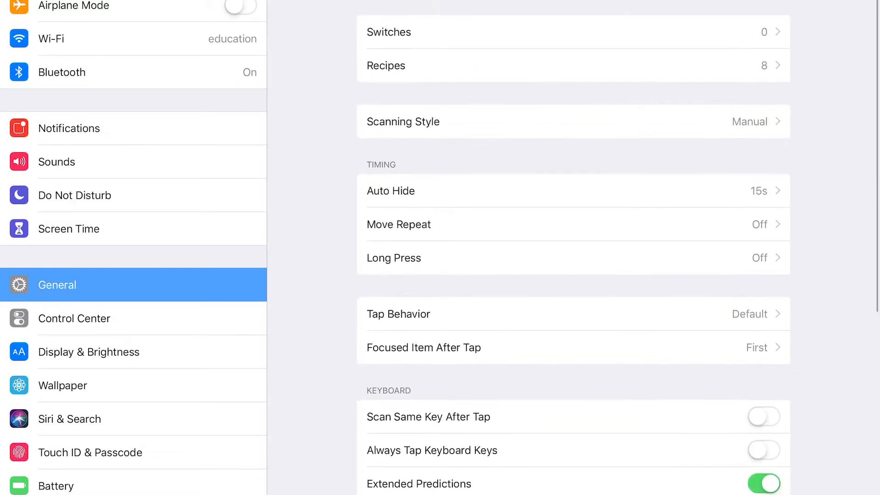
pyautogui.scroll(3)
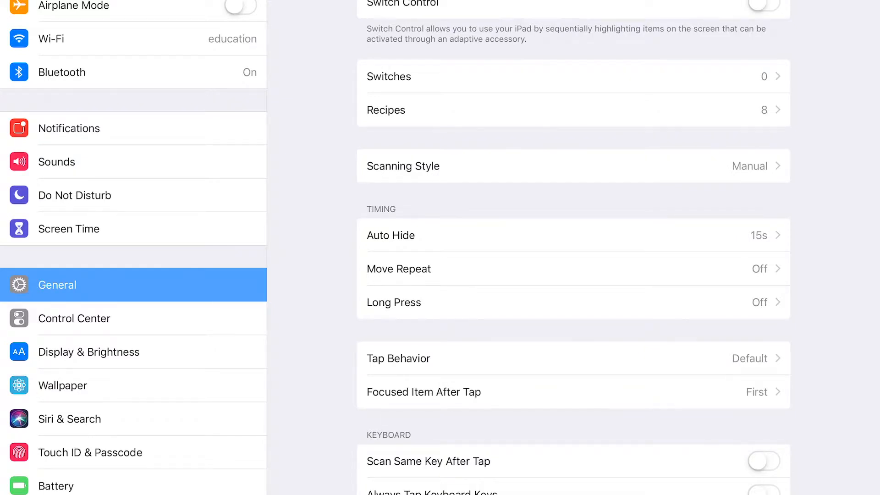
pyautogui.click(389, 76)
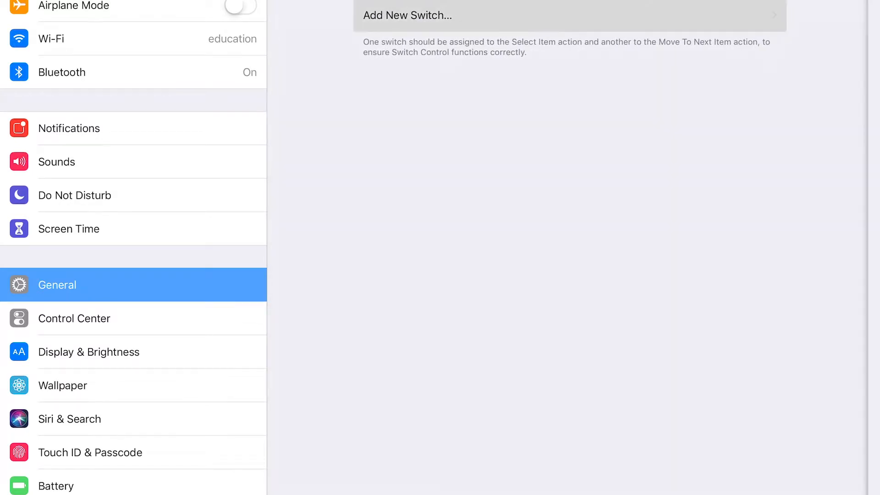
# Add a new switch with External as its source, reaching the New Switch naming prompt.
pyautogui.click(407, 16)
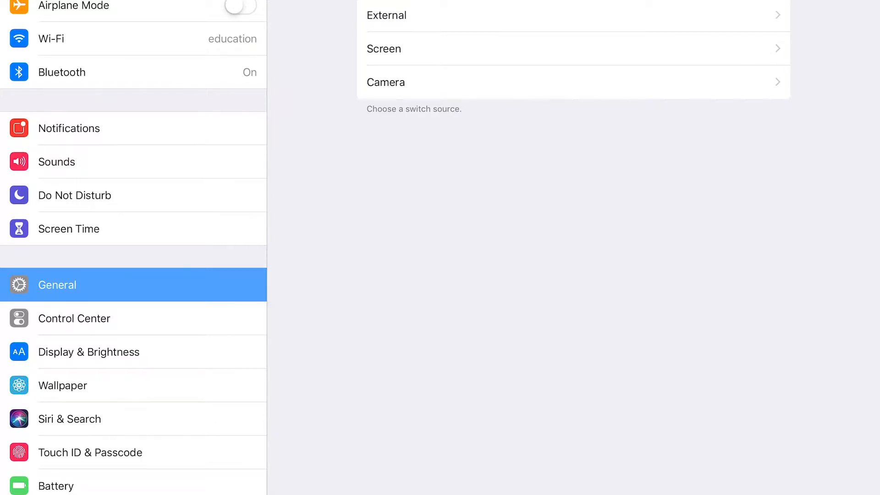
pyautogui.click(386, 15)
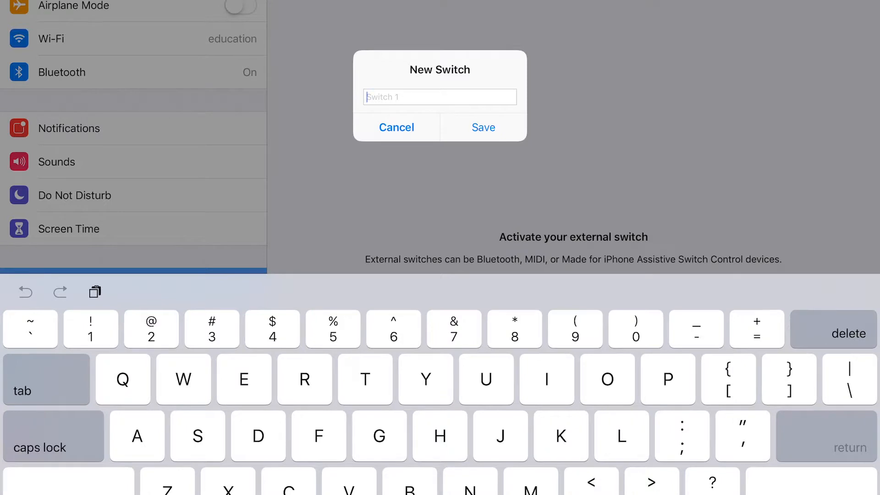
# Enter a name for the first external switch in the New Switch dialog.
pyautogui.write('Sw')
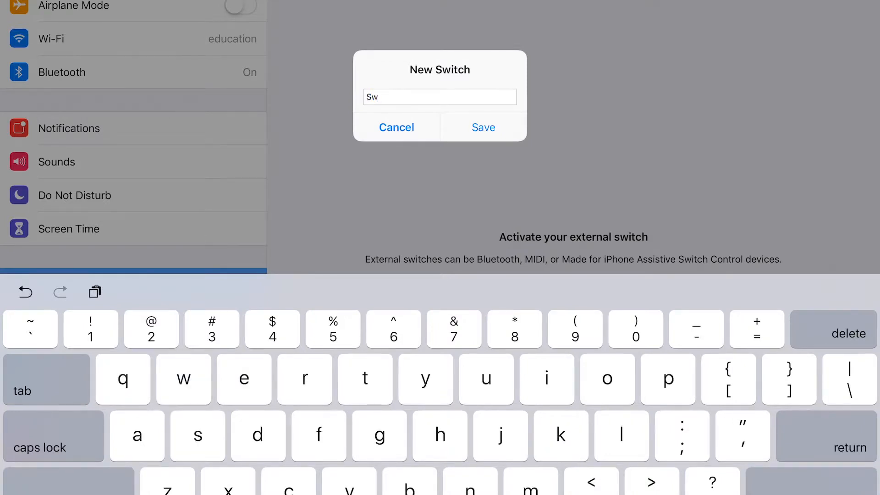
pyautogui.click(621, 436)
pyautogui.write('Blue')
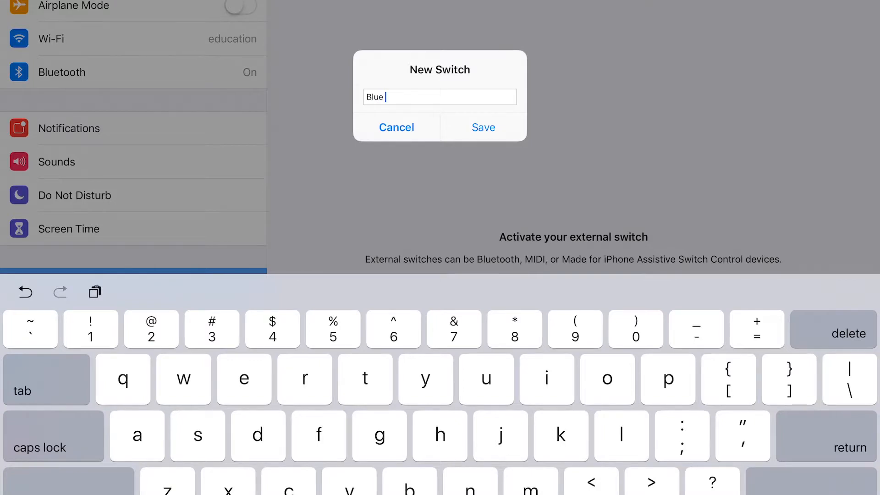
pyautogui.write('1')
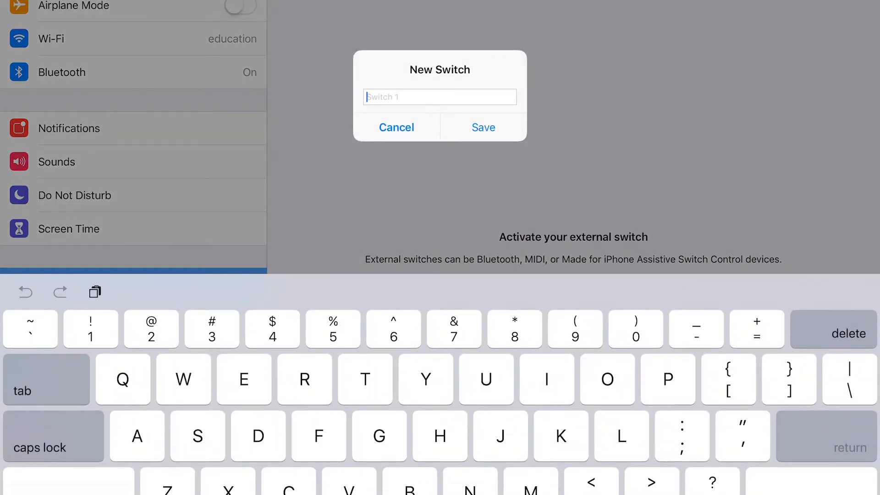
# Enter 'Blue 2' as the name of the second external switch.
pyautogui.write('Blue')
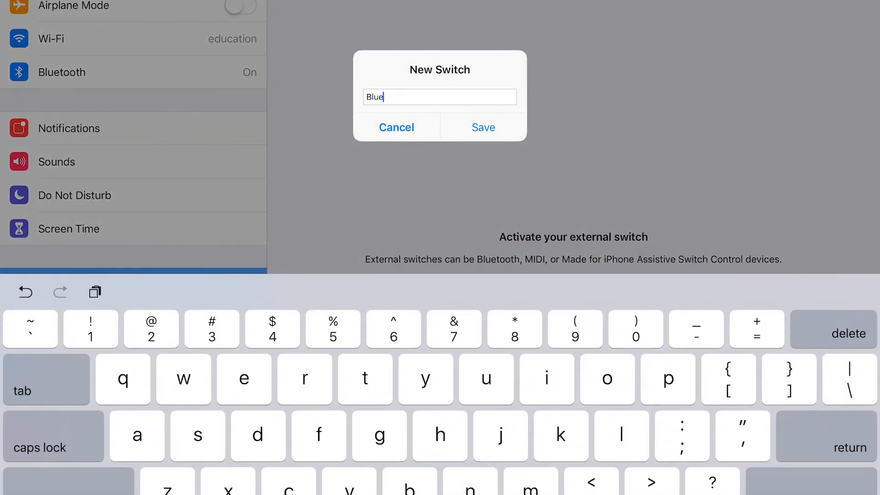
pyautogui.write('" 2"')
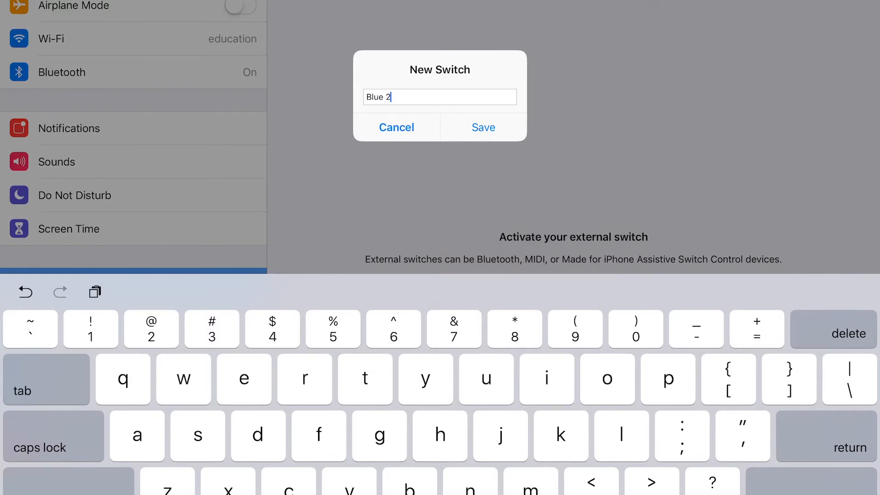